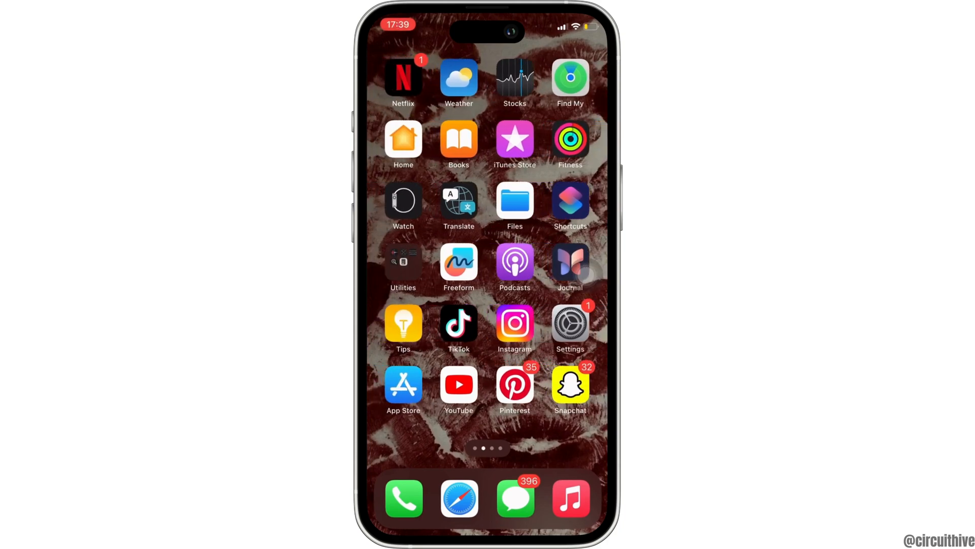
Launch Shortcuts from the Home Screen to reach All Shortcuts.
left_click(570, 202)
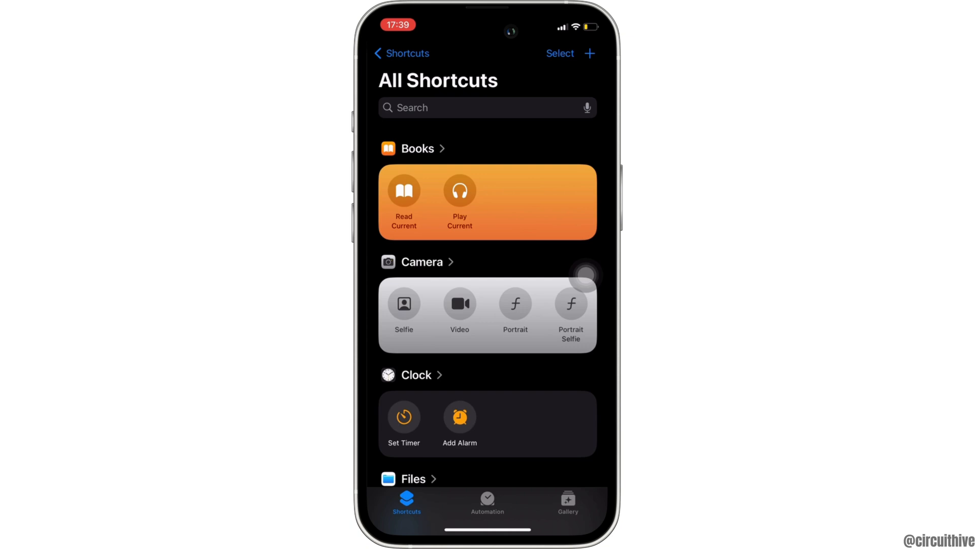
Begin a new personal automation from the Automation tab.
left_click(486, 500)
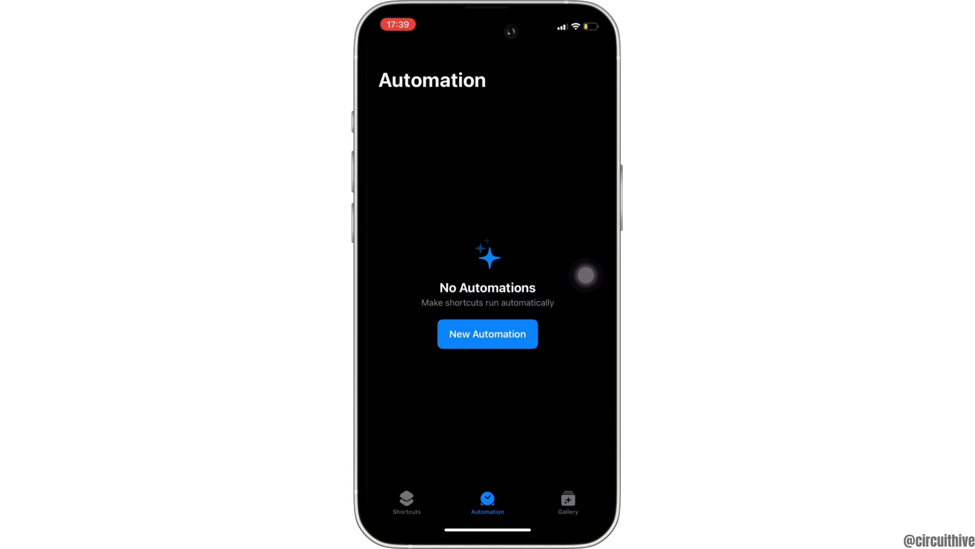
left_click(488, 333)
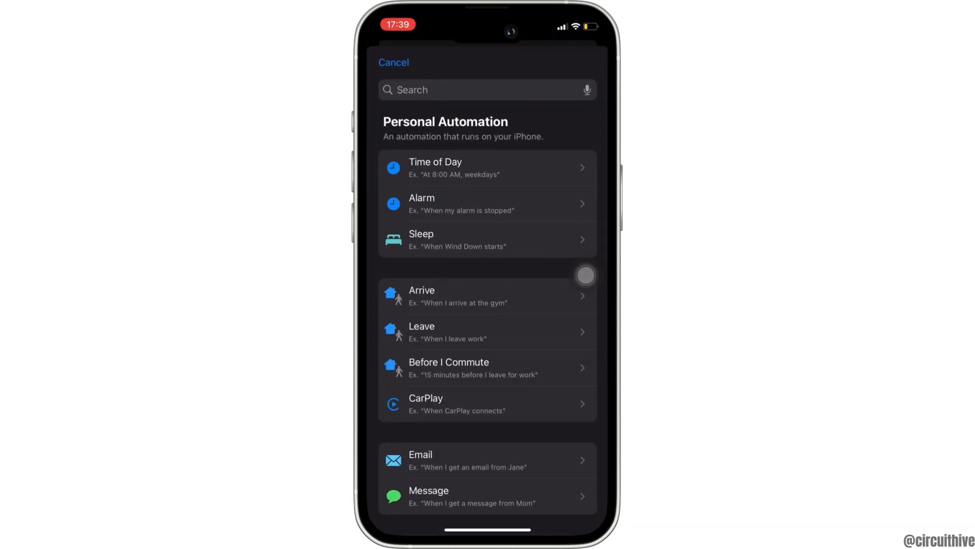
Set a Time of Day trigger for 08:30, repeating daily.
left_click(435, 167)
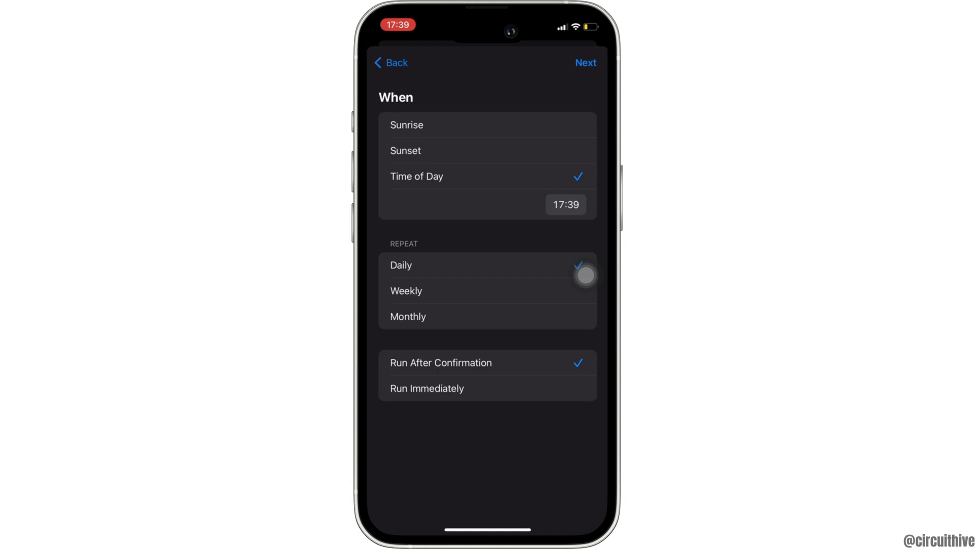
left_click(565, 205)
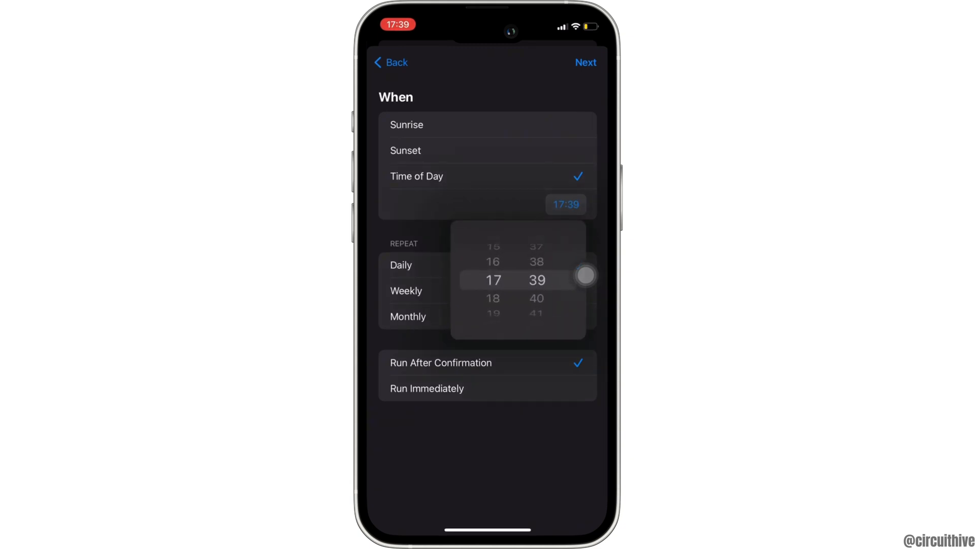
left_click_drag(491, 261, 492, 305)
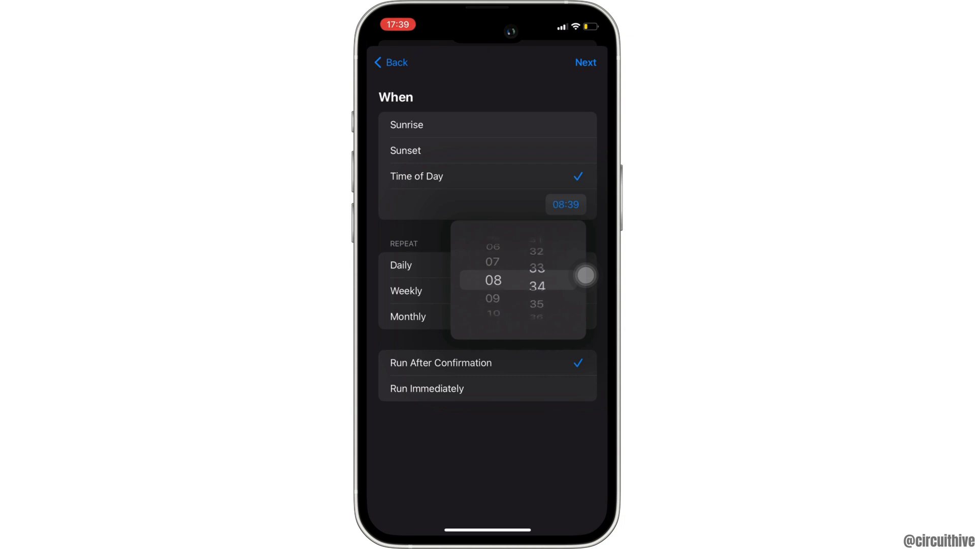
left_click_drag(537, 261, 537, 293)
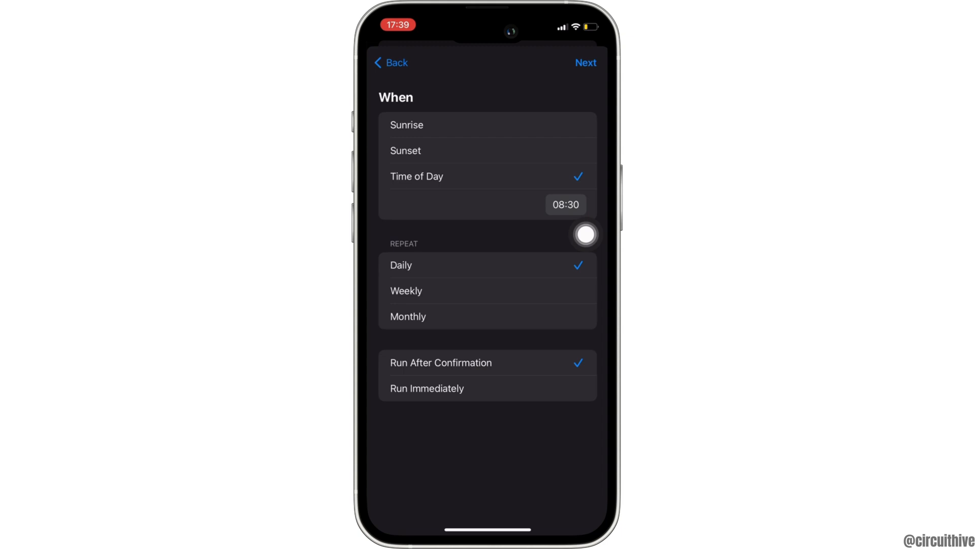
left_click(586, 235)
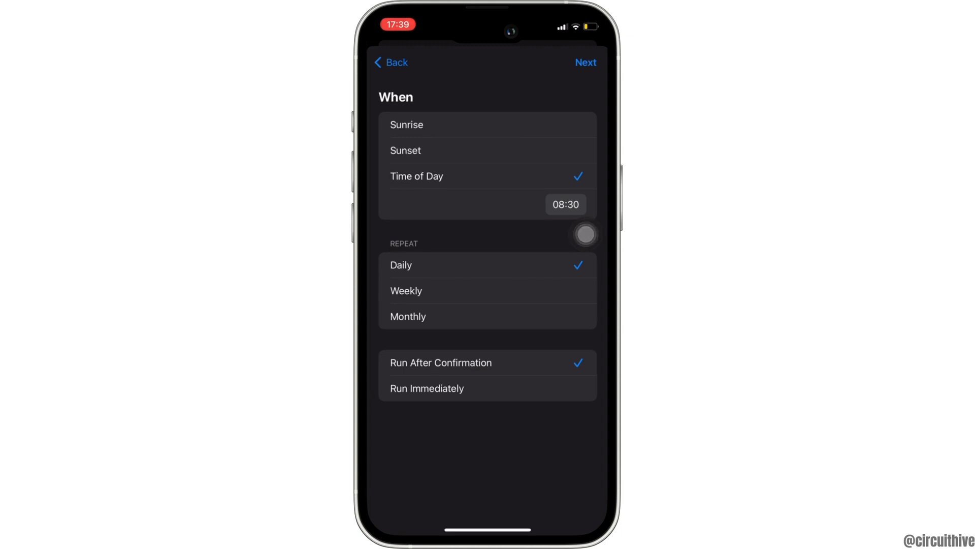
Confirm the 08:30 trigger and start a New Blank Automation.
left_click(586, 62)
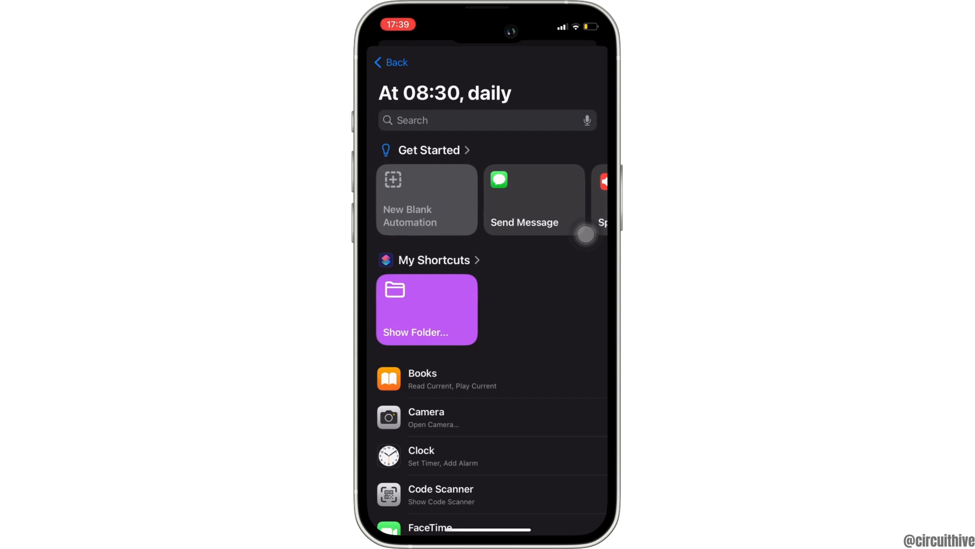
left_click(466, 121)
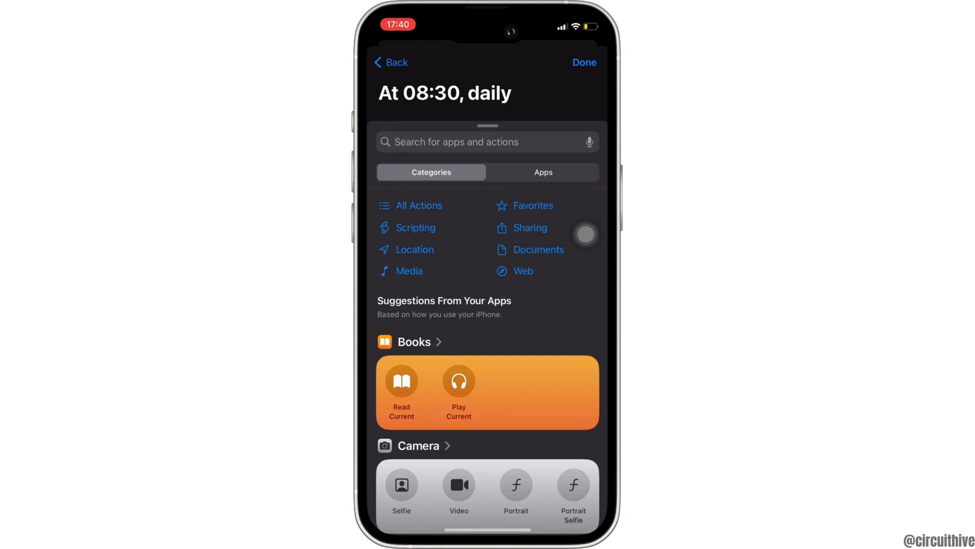
Add a Turn Silent Mode On action, then go to the Home Screen.
type("sile")
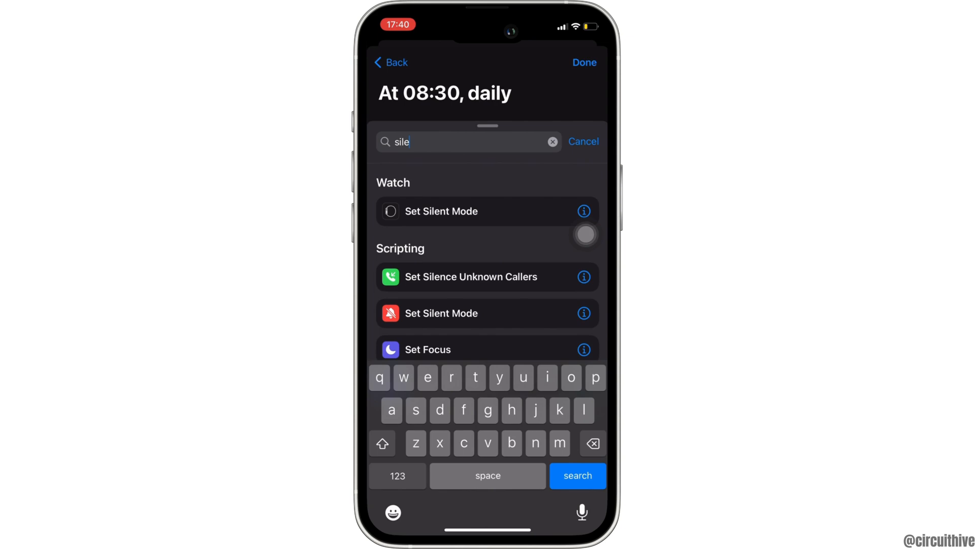
left_click(441, 212)
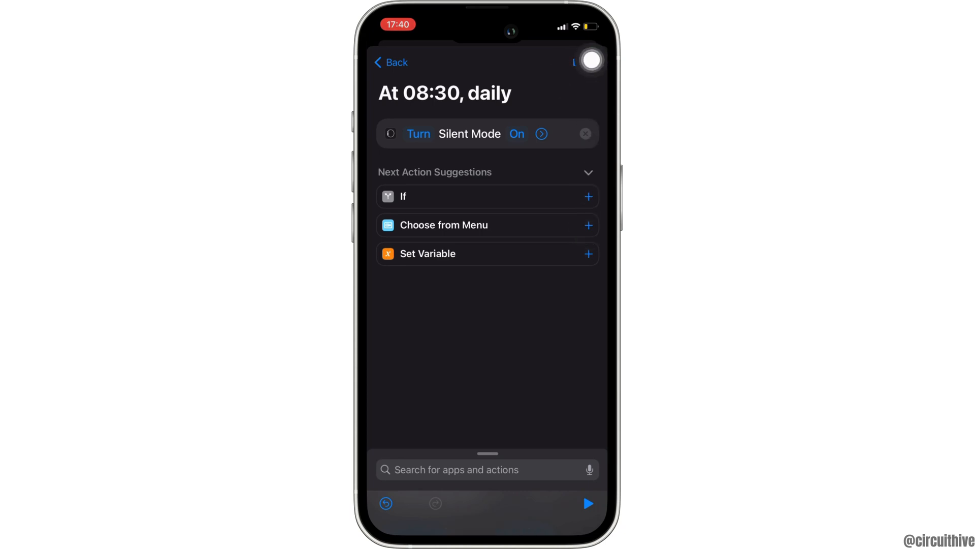
key("home")
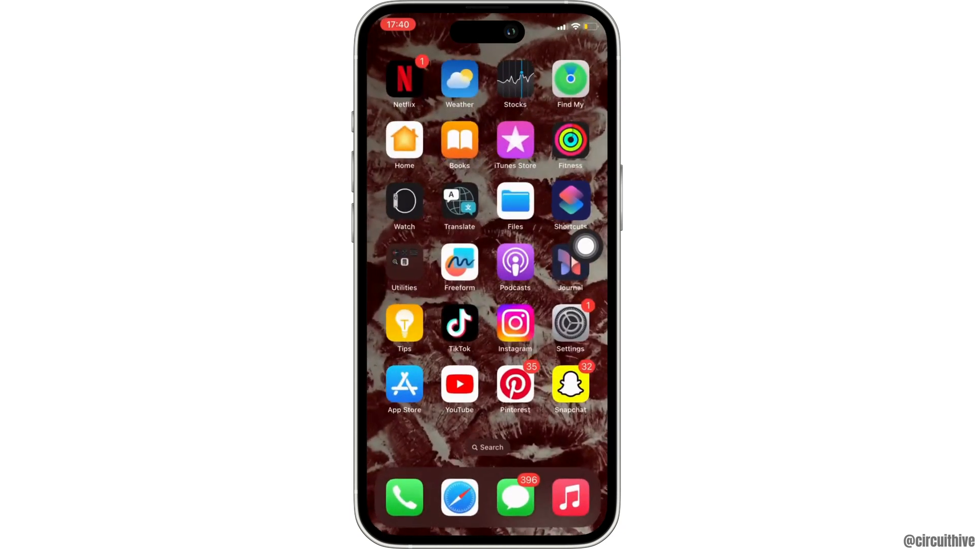